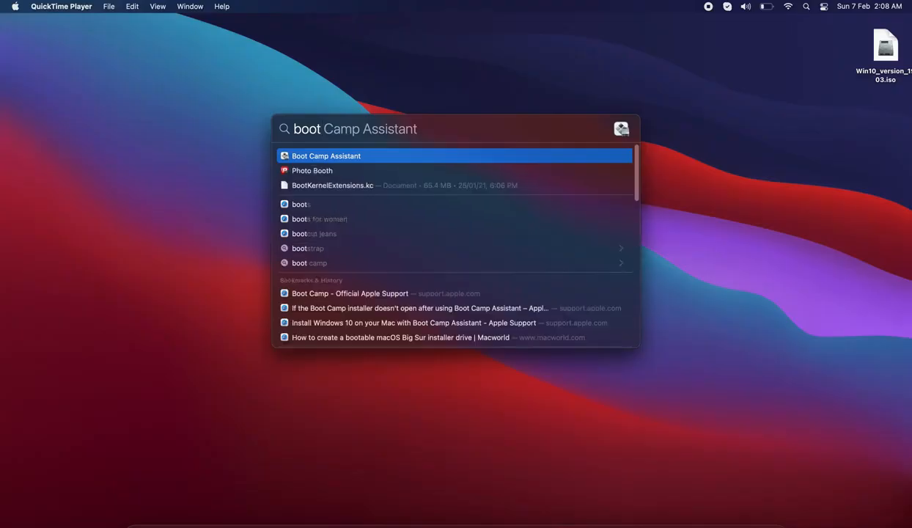
Launch Boot Camp Assistant and choose Action > Download Windows Support Software
click(327, 155)
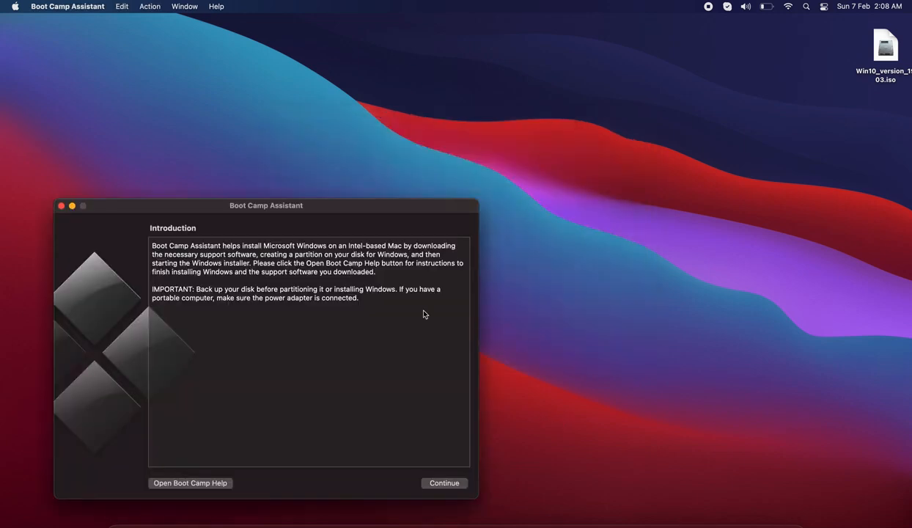
click(185, 6)
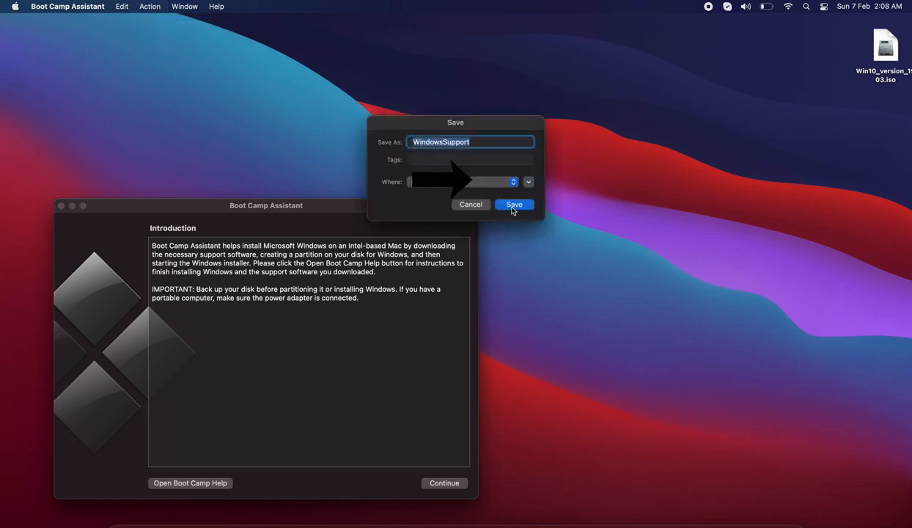
Save the support software as WindowsSupport and continue the download on battery power
click(513, 206)
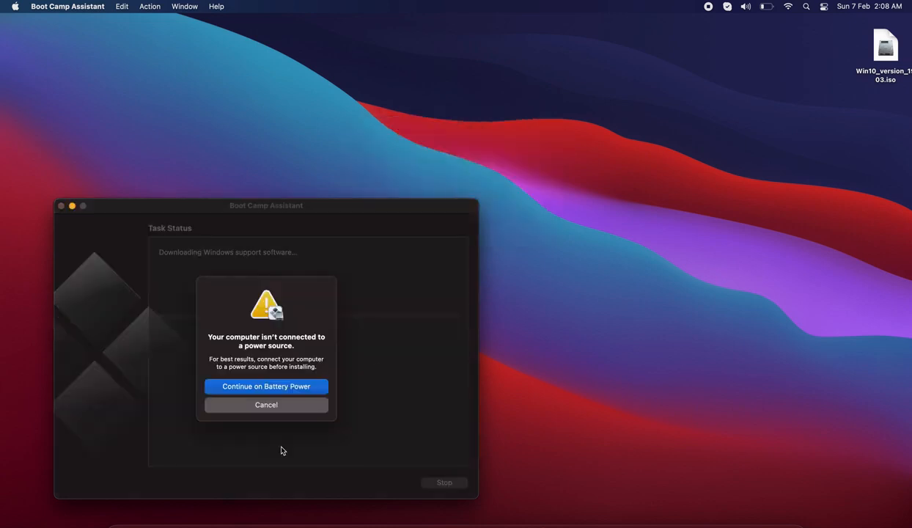
click(266, 387)
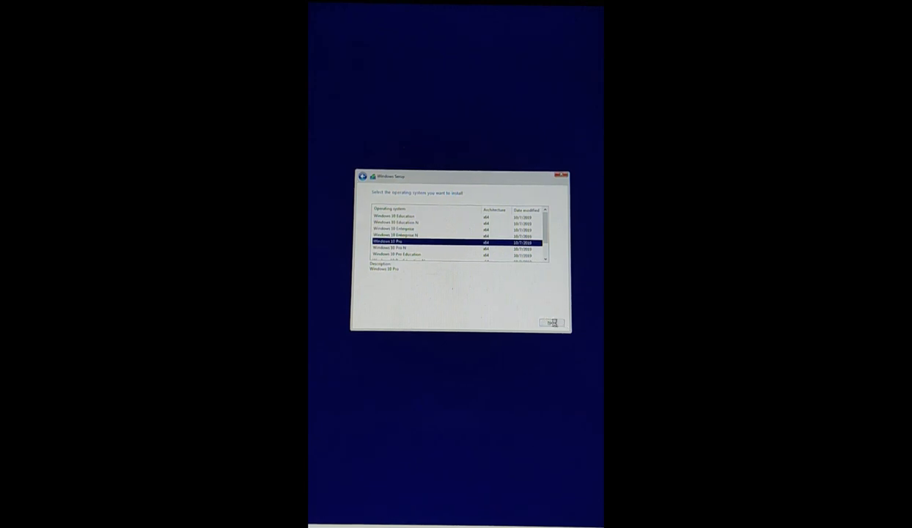
Choose Windows 10 Pro as the edition to install
click(551, 323)
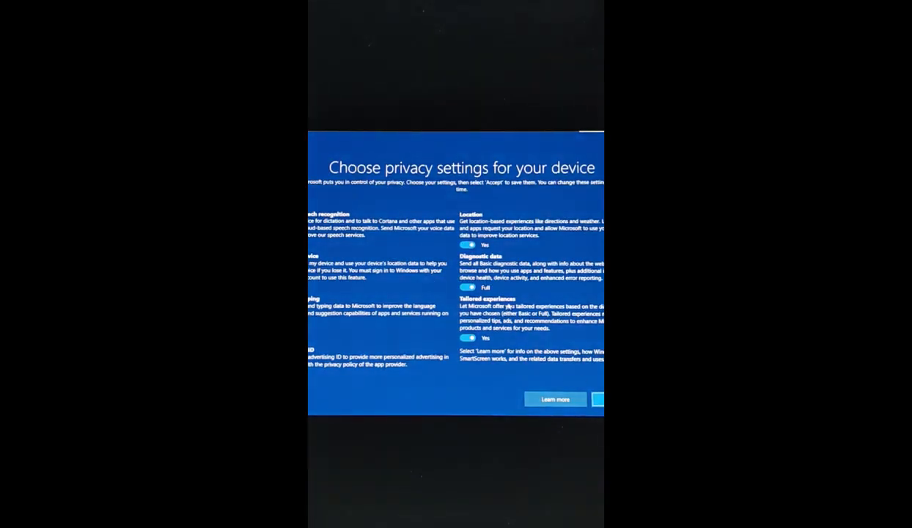
Switch Location sharing to No on the privacy settings screen
click(472, 237)
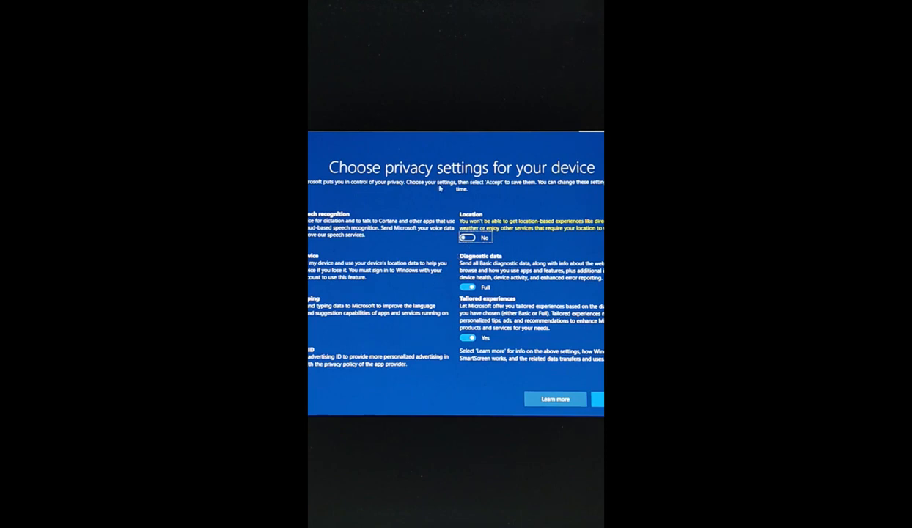